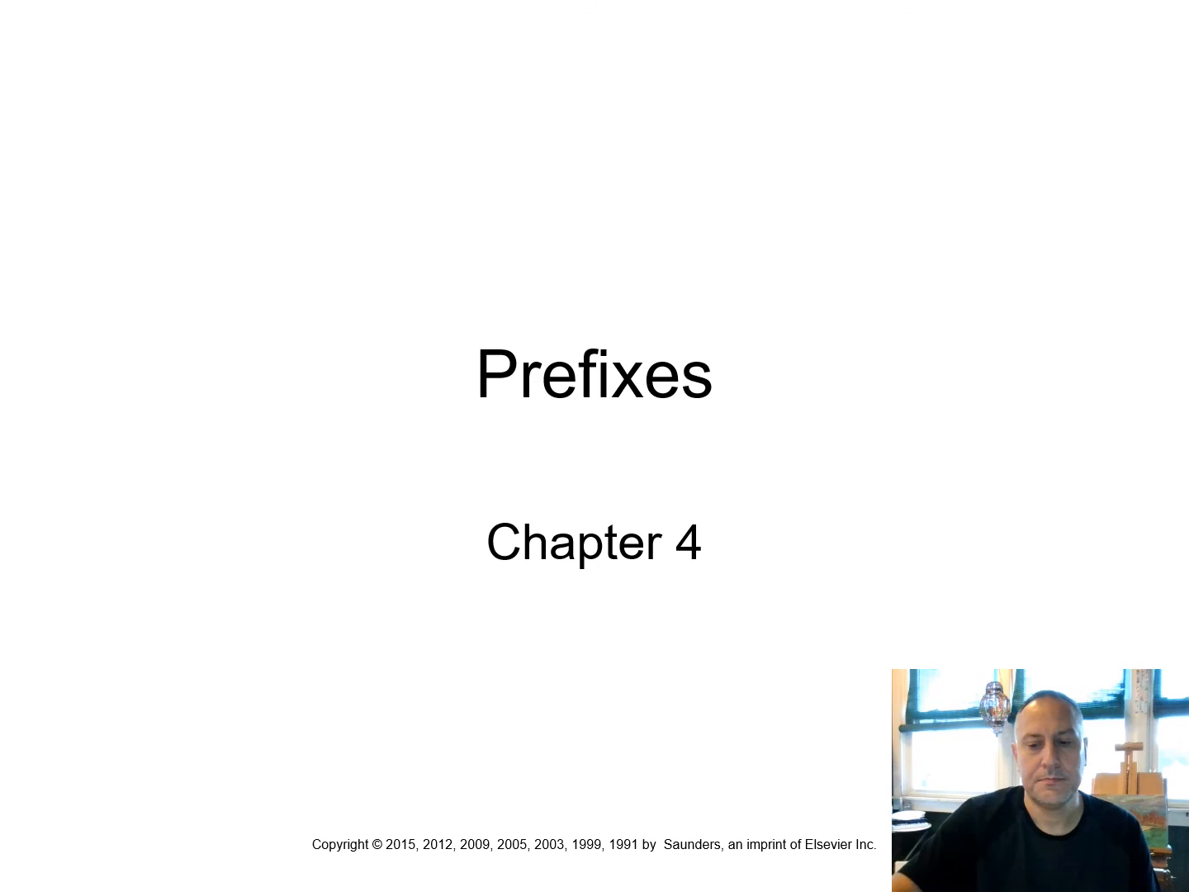
# Advance from the Chapter 4 Prefixes title slide to the slide listing a-/an-, ab-, ad-, ana-, ante-
pyautogui.press('Right')
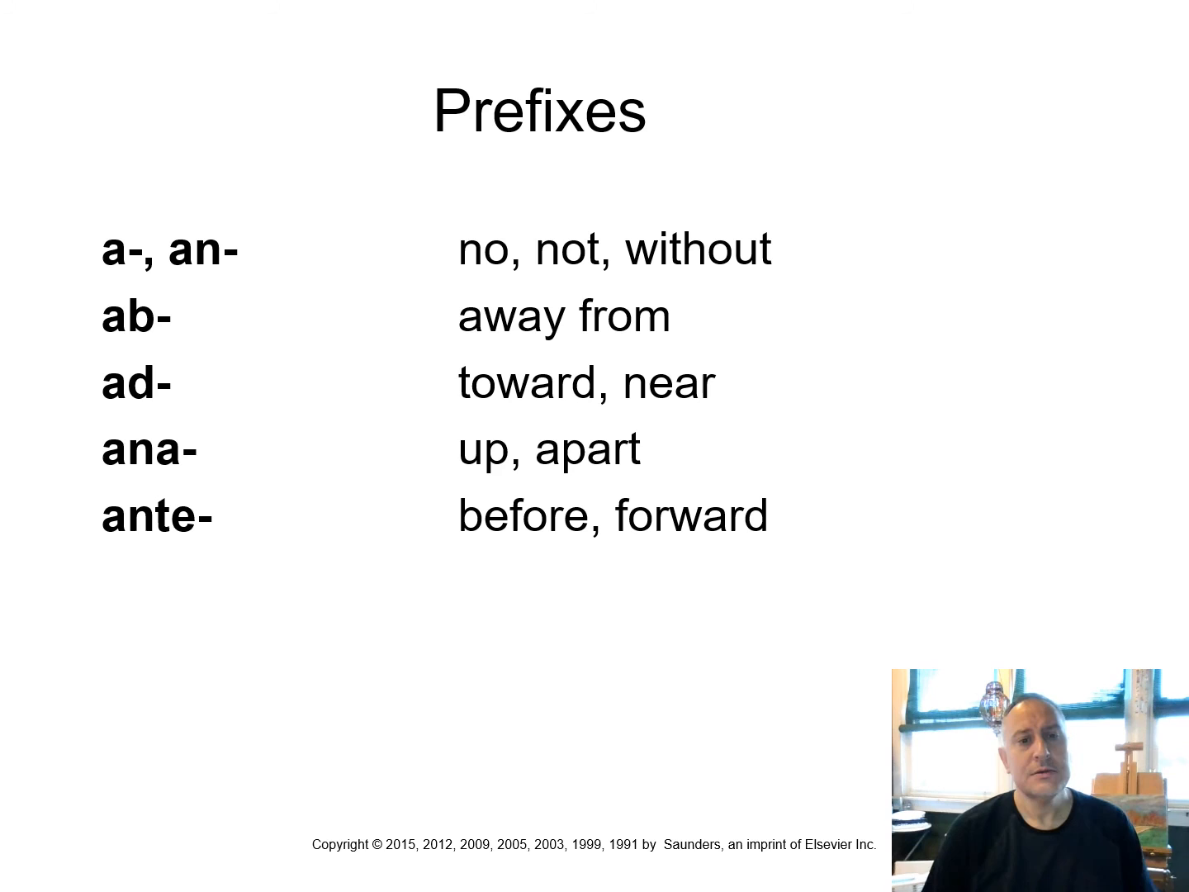
# Advance to the continued prefixes slide covering quadri-, re-, retro-, sub- and syn-
pyautogui.press('right')
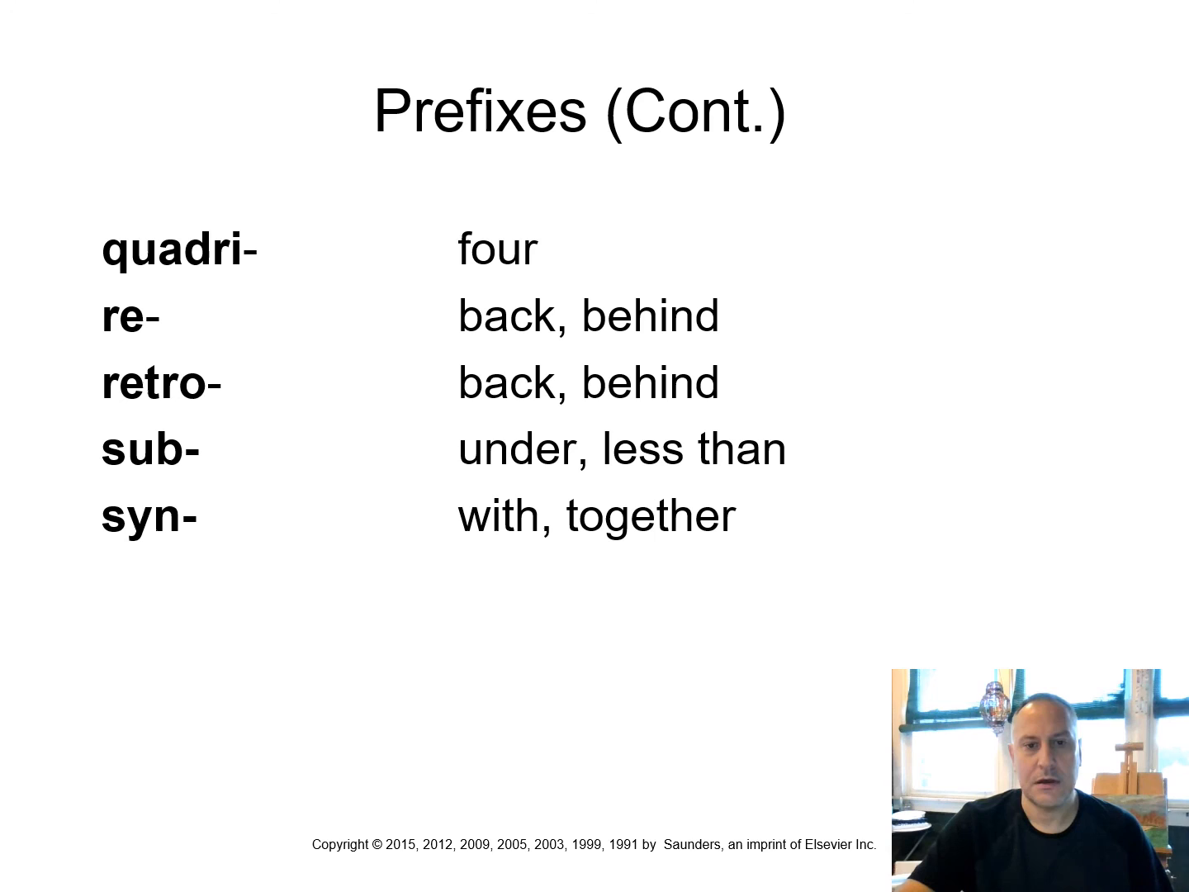